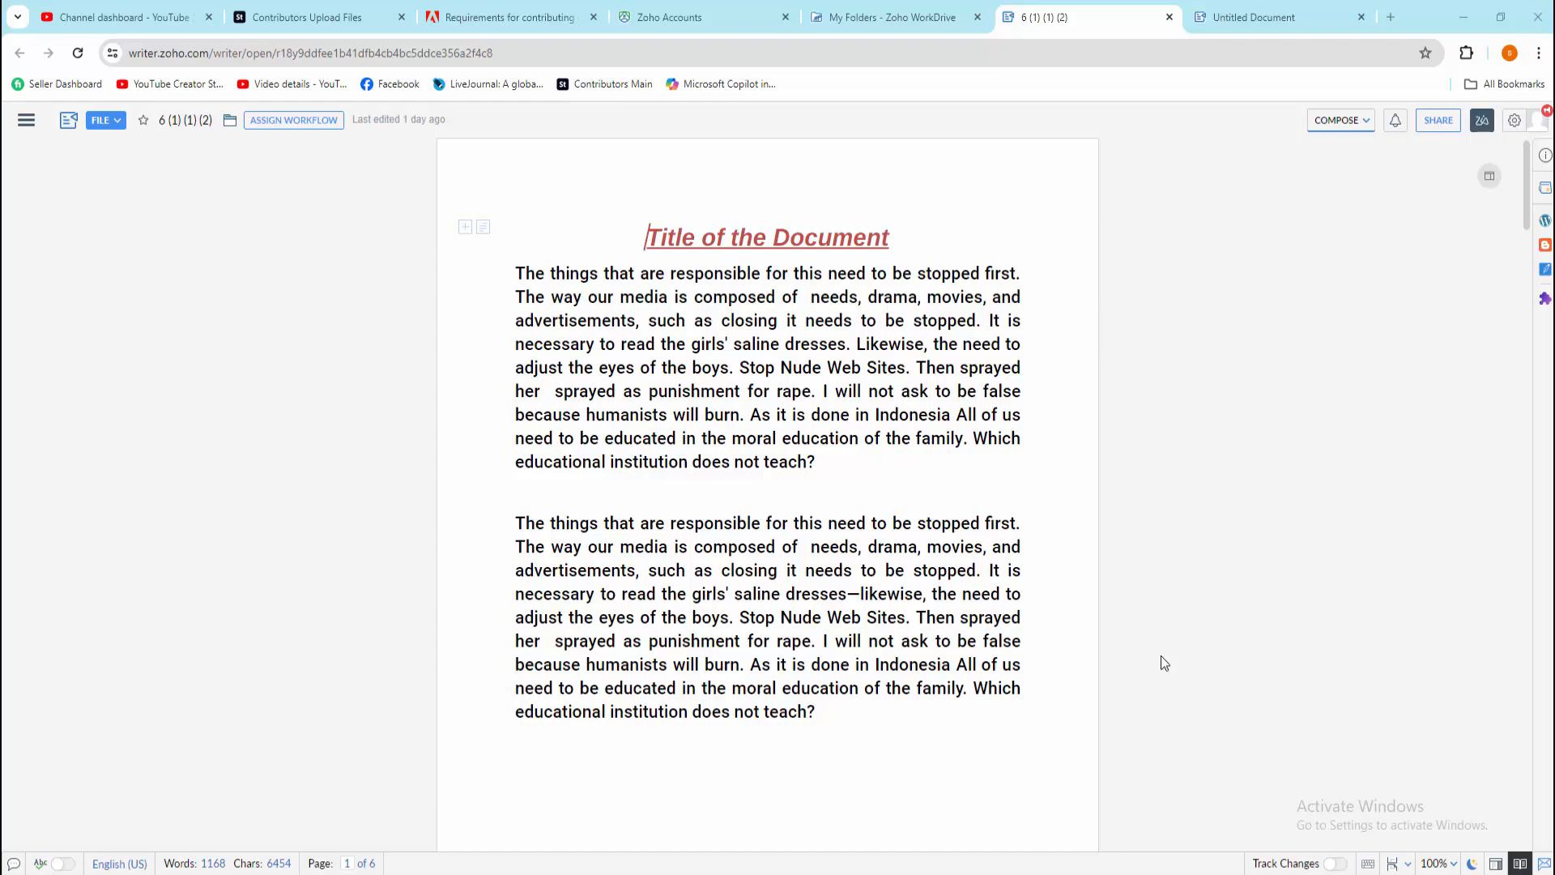
- Skim the six-page document and place the cursor in the first paragraph
scroll("down", 3)
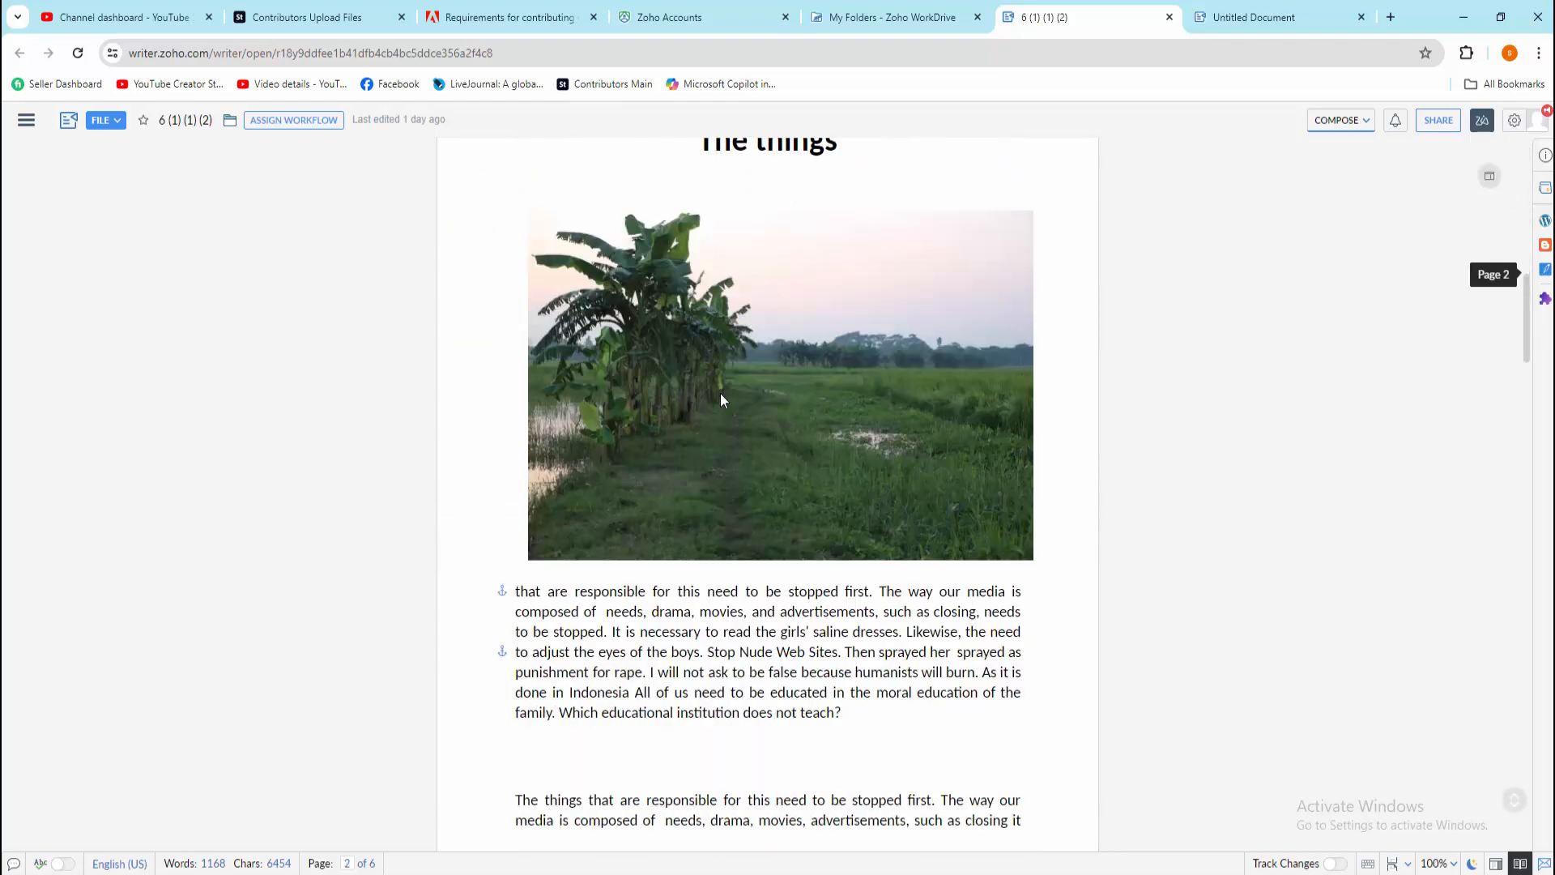
scroll("up", 3)
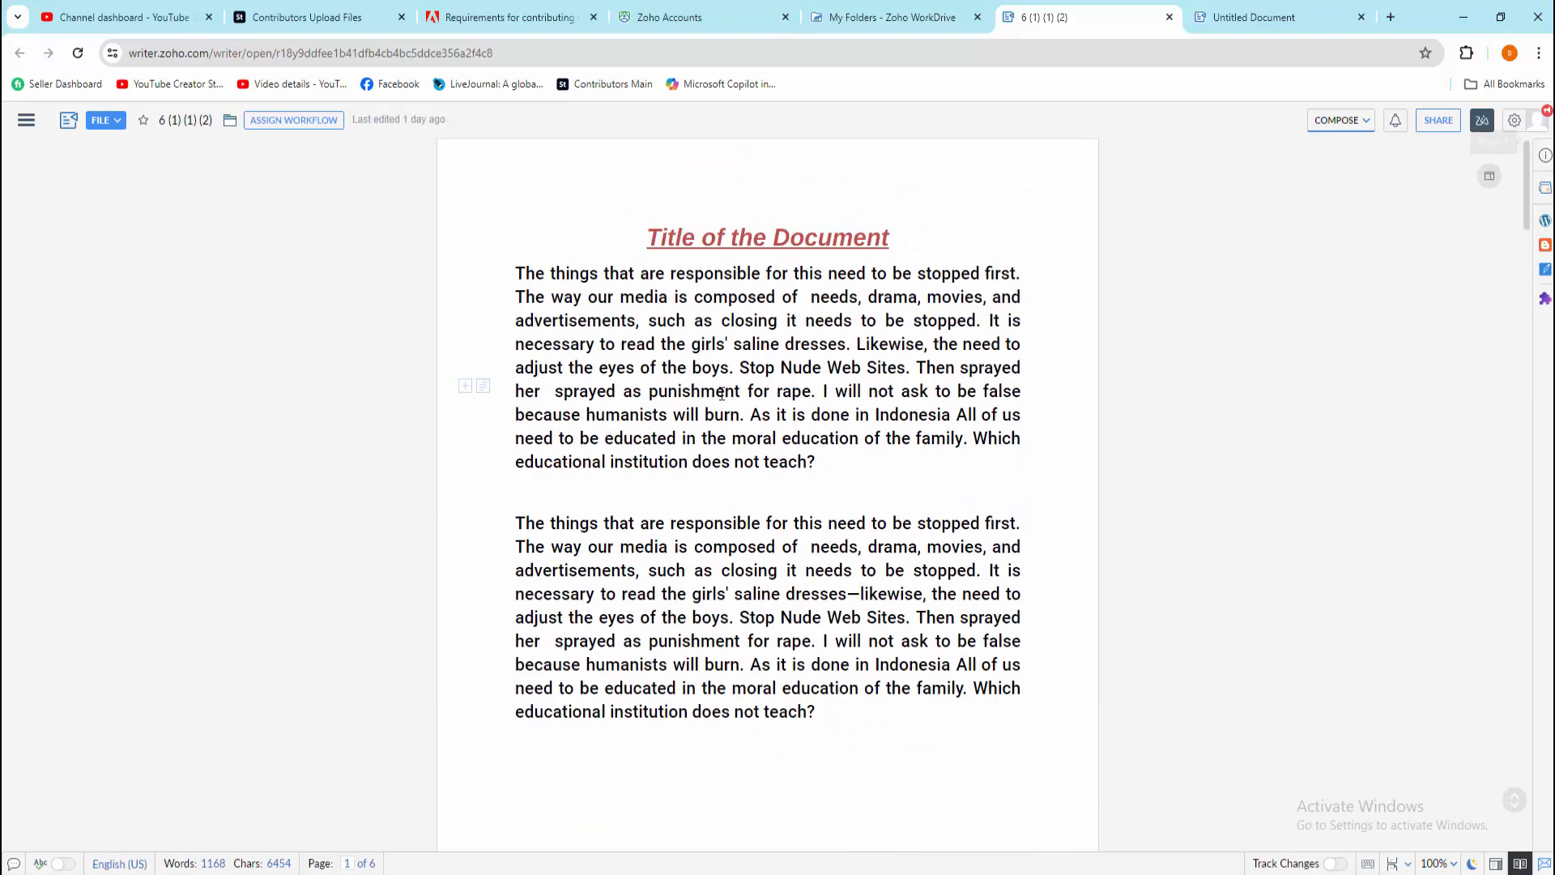
left_click(26, 120)
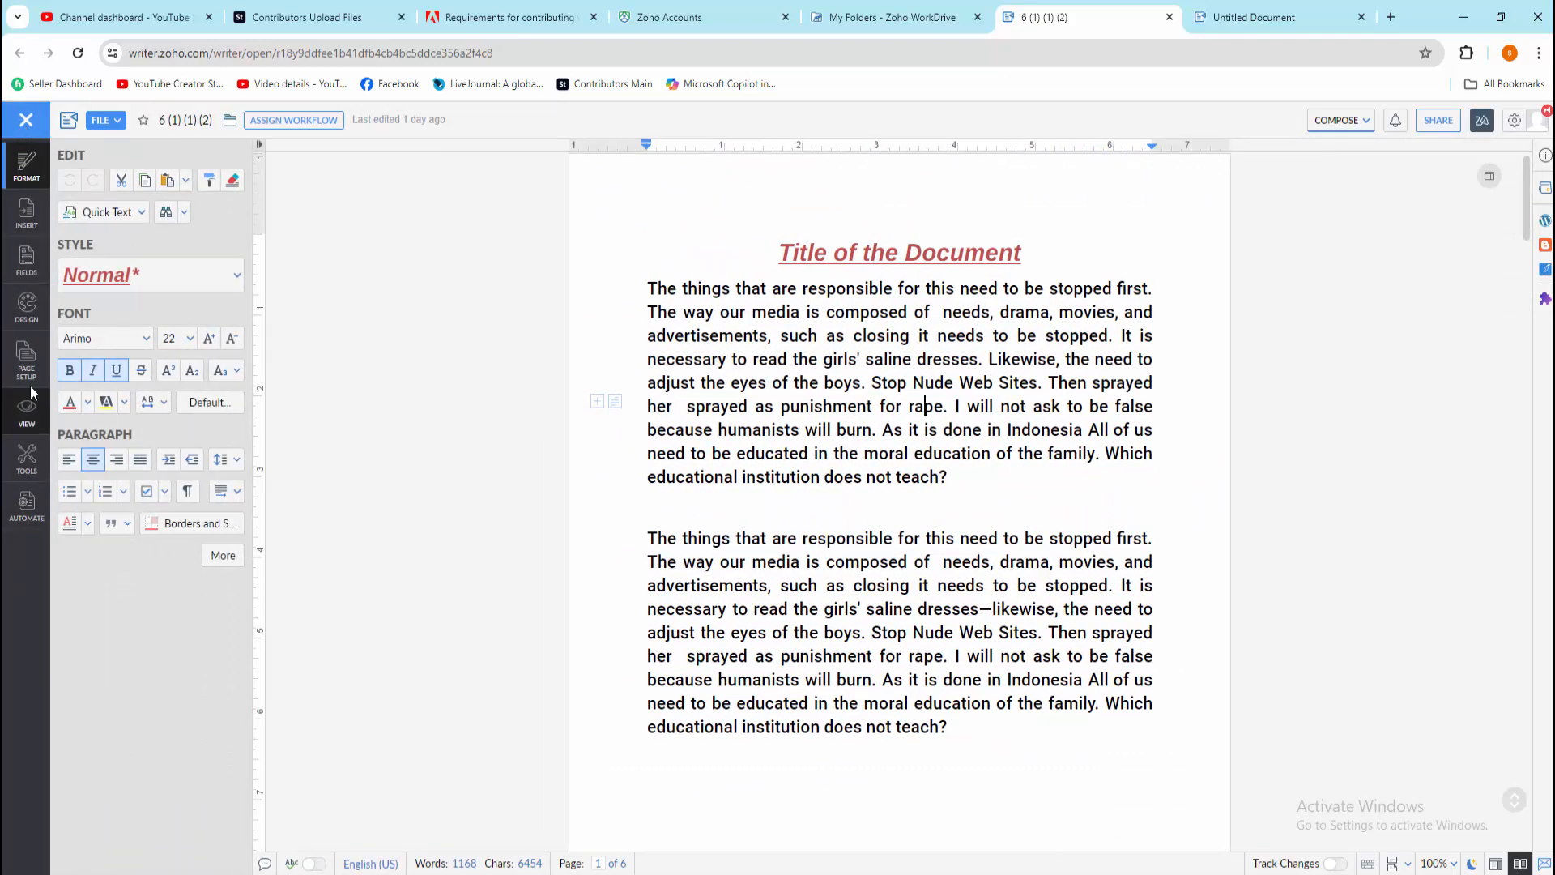
- In Page Setup Layout, choose A4 page size and keep portrait orientation
left_click(26, 359)
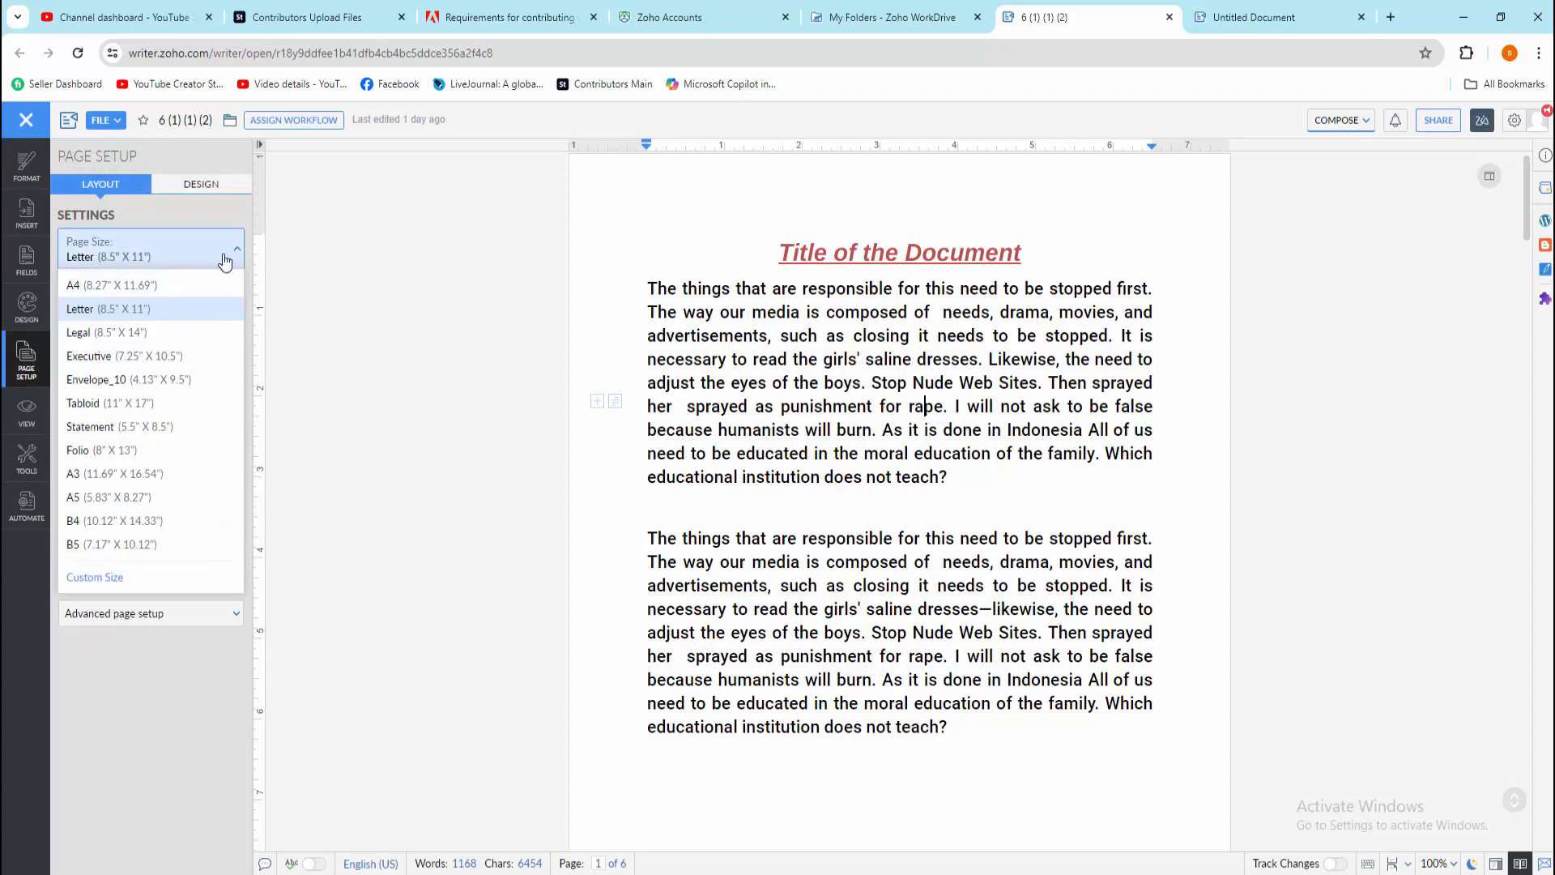
mouse_move(109, 497)
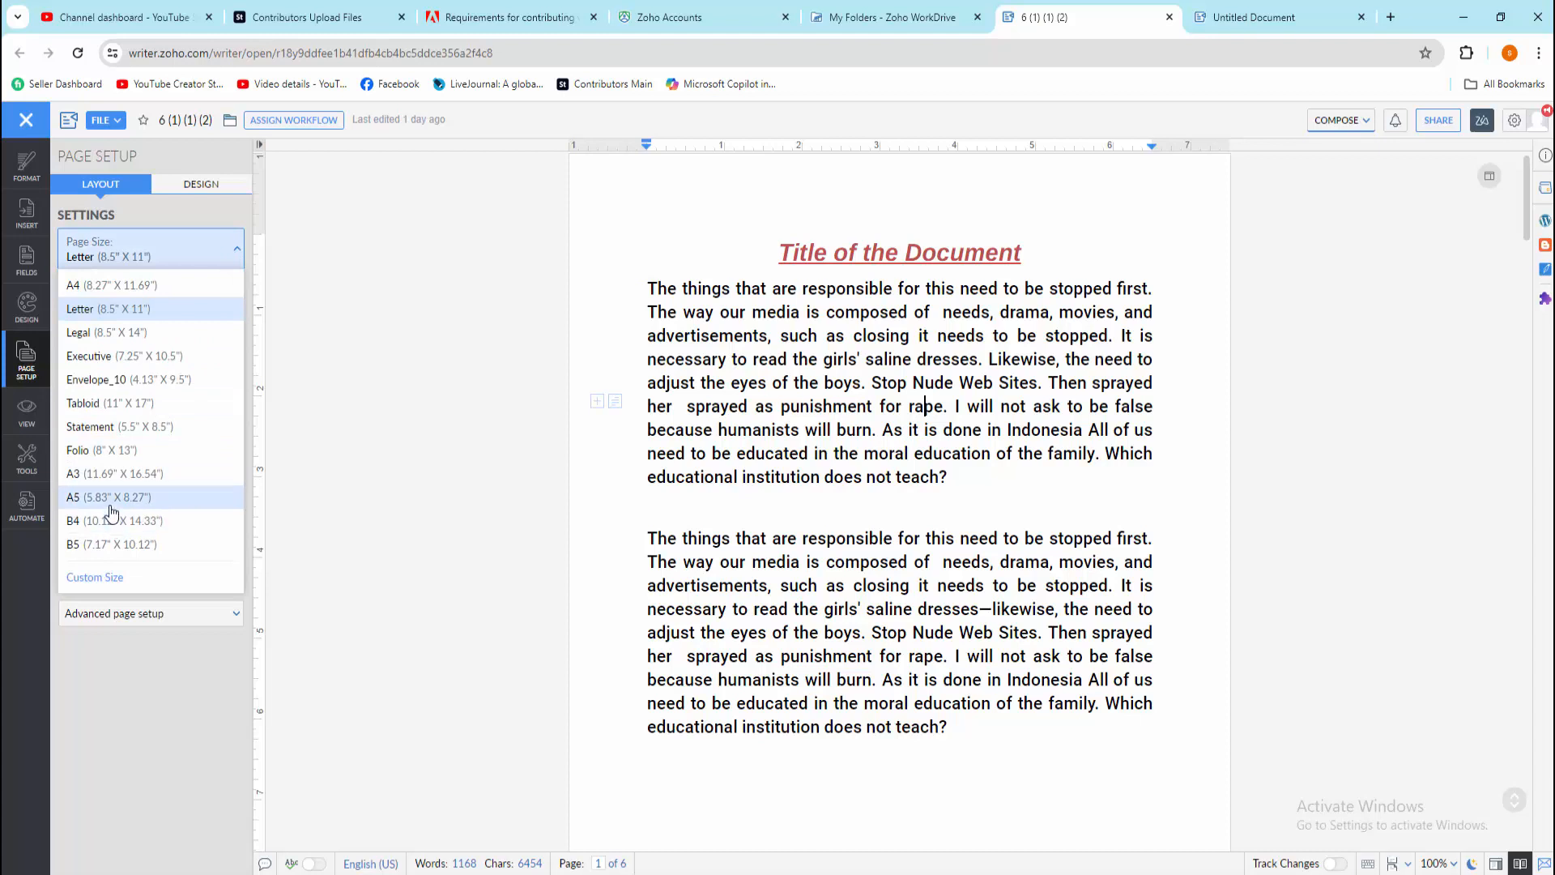
mouse_move(97, 315)
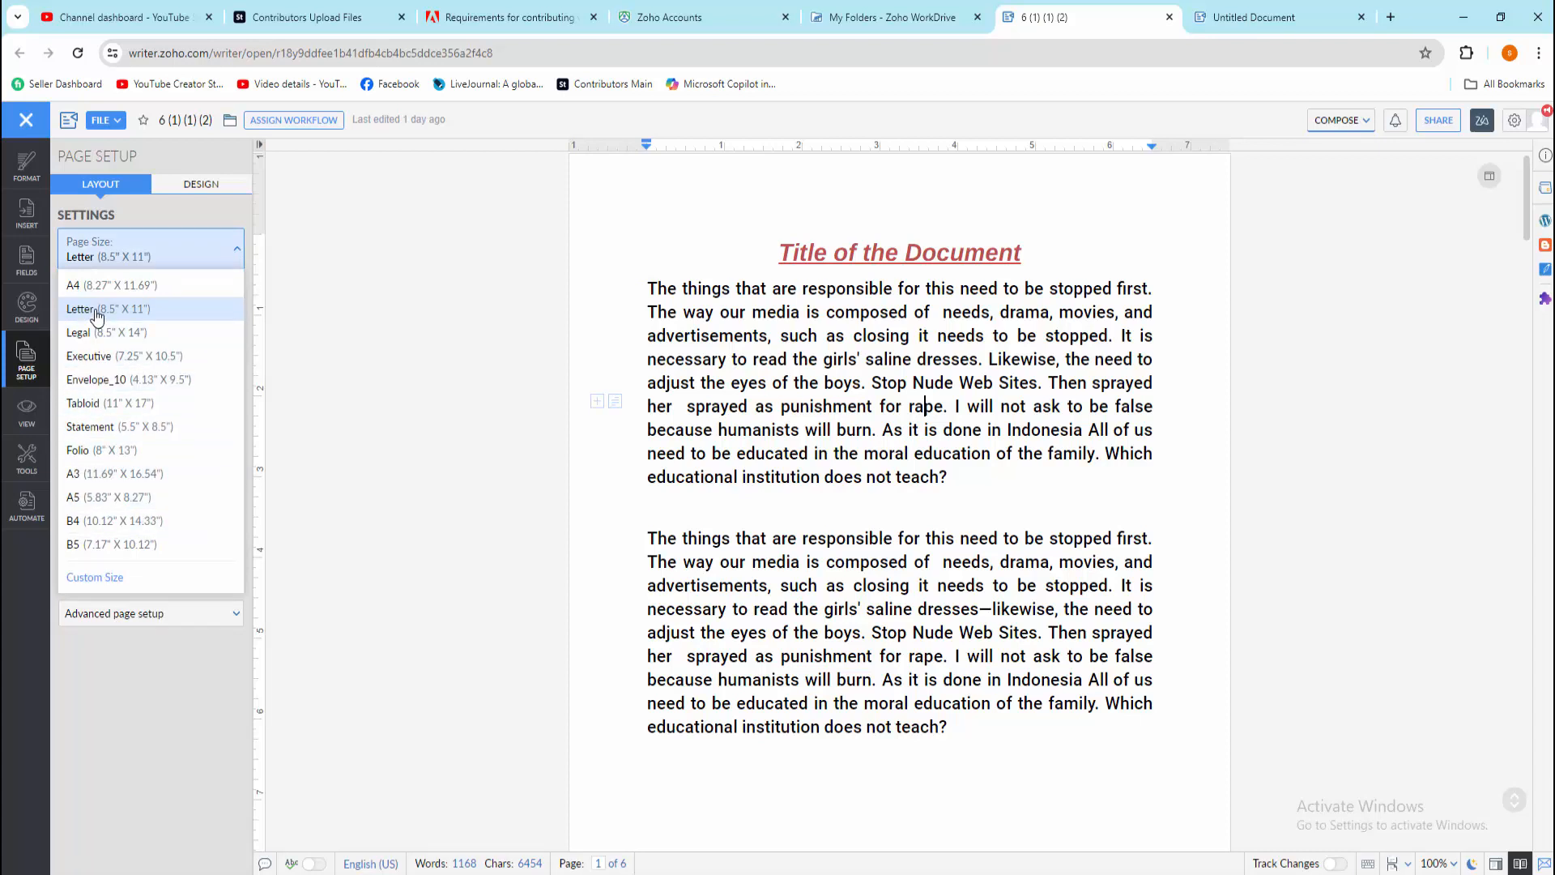
left_click(111, 284)
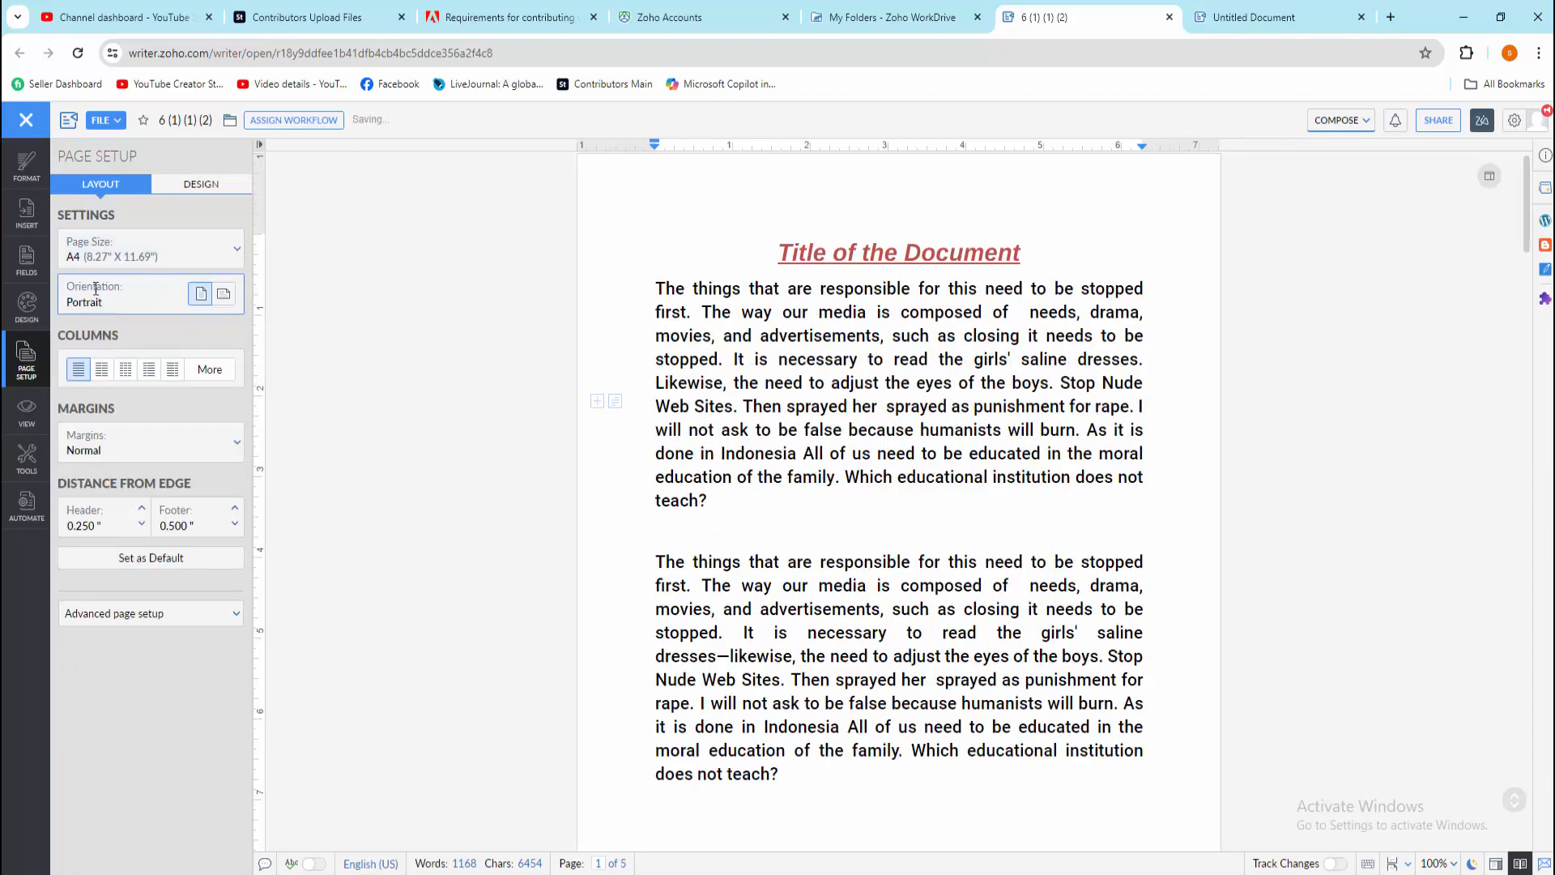
mouse_move(224, 293)
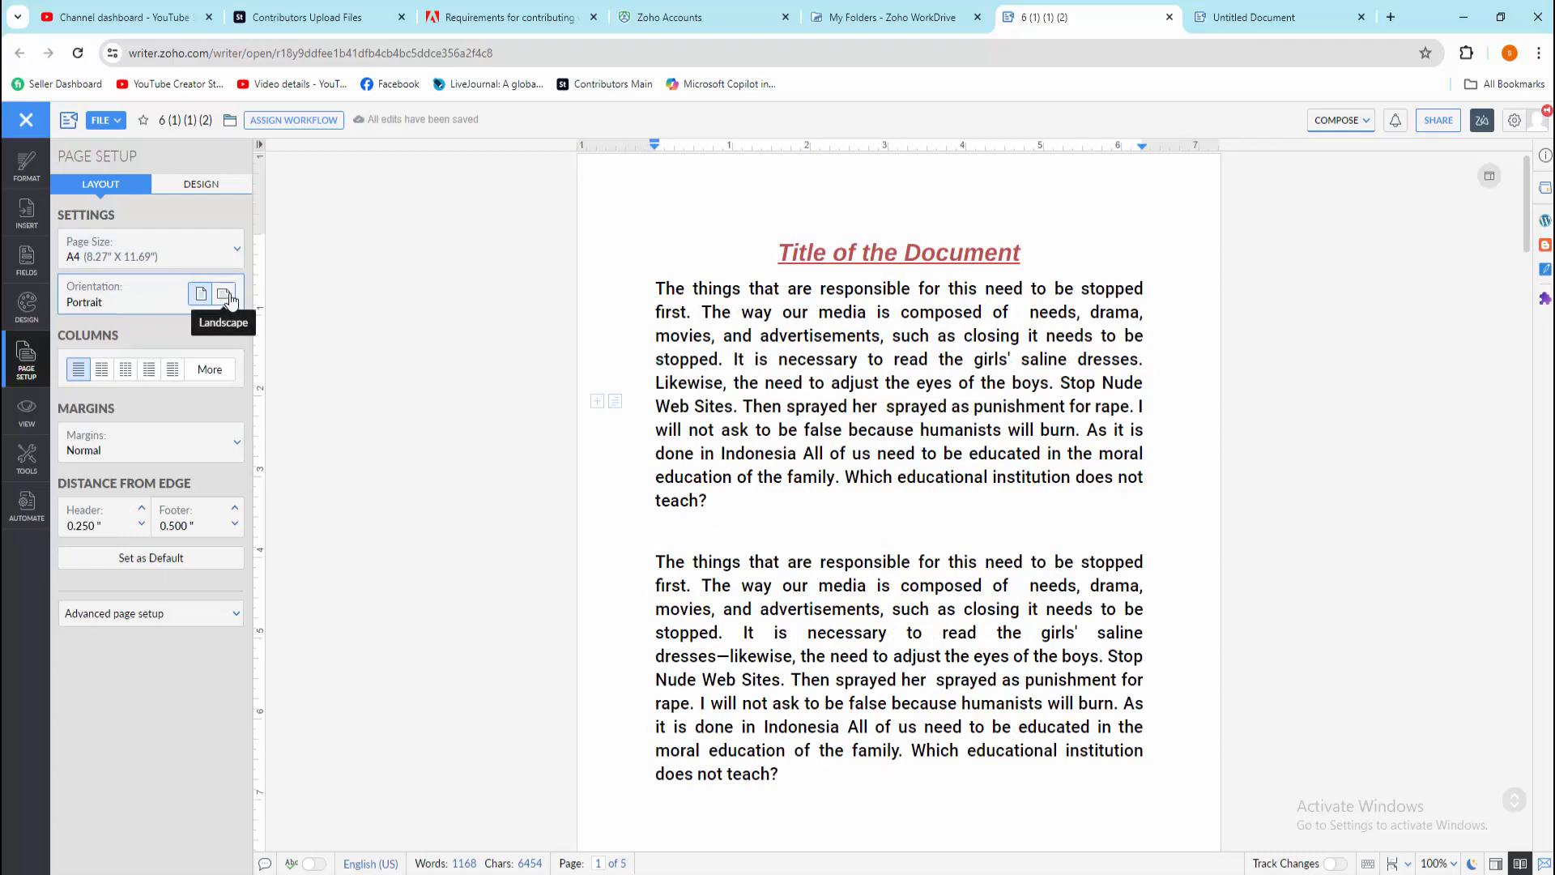
left_click(223, 296)
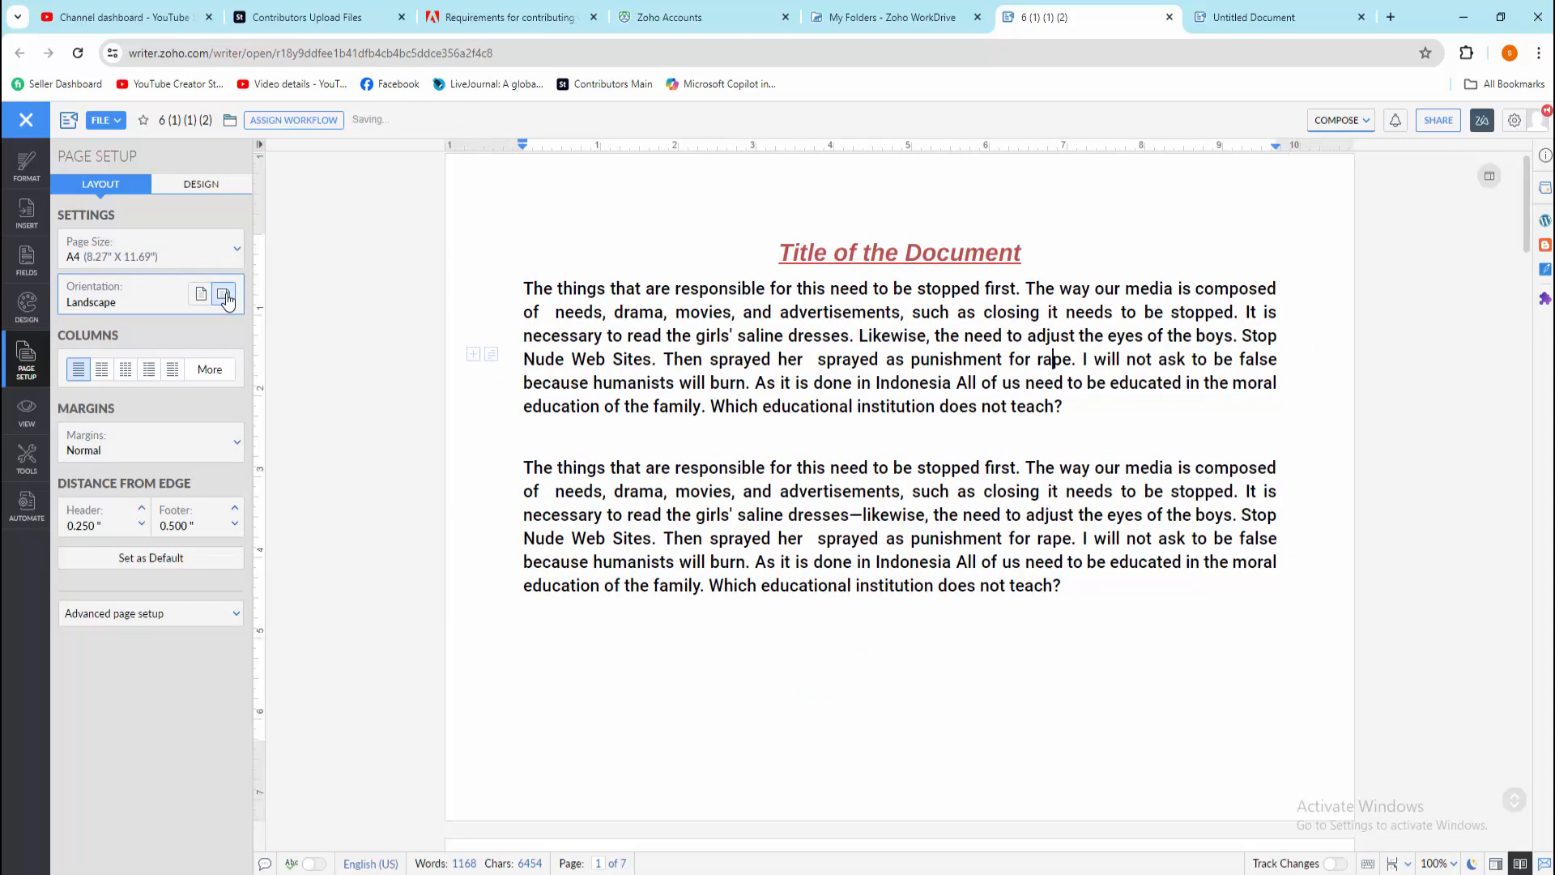
left_click(200, 295)
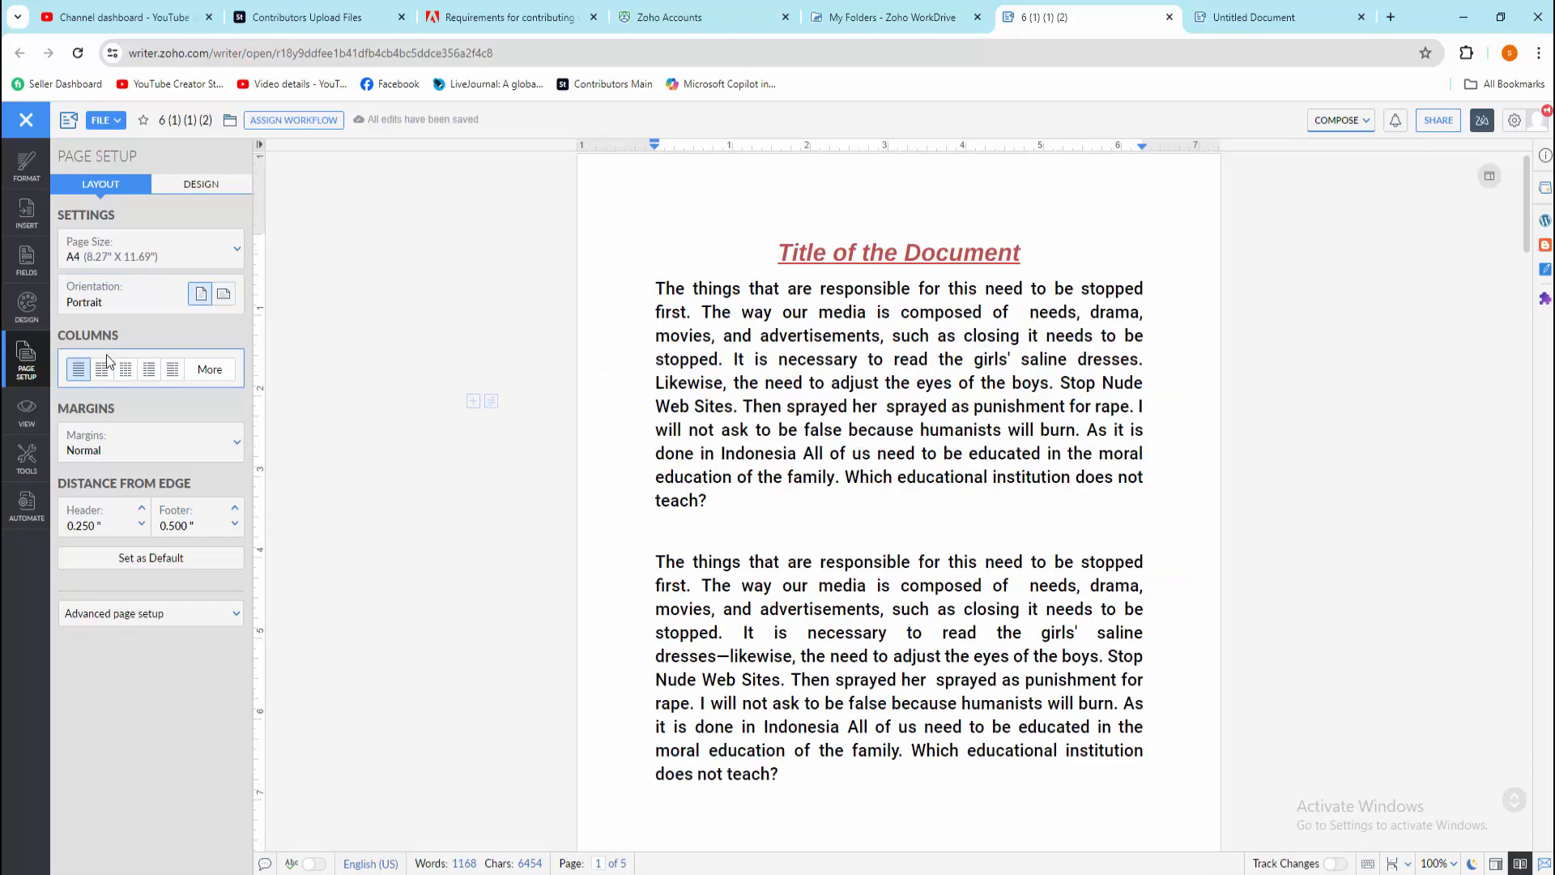
mouse_move(147, 368)
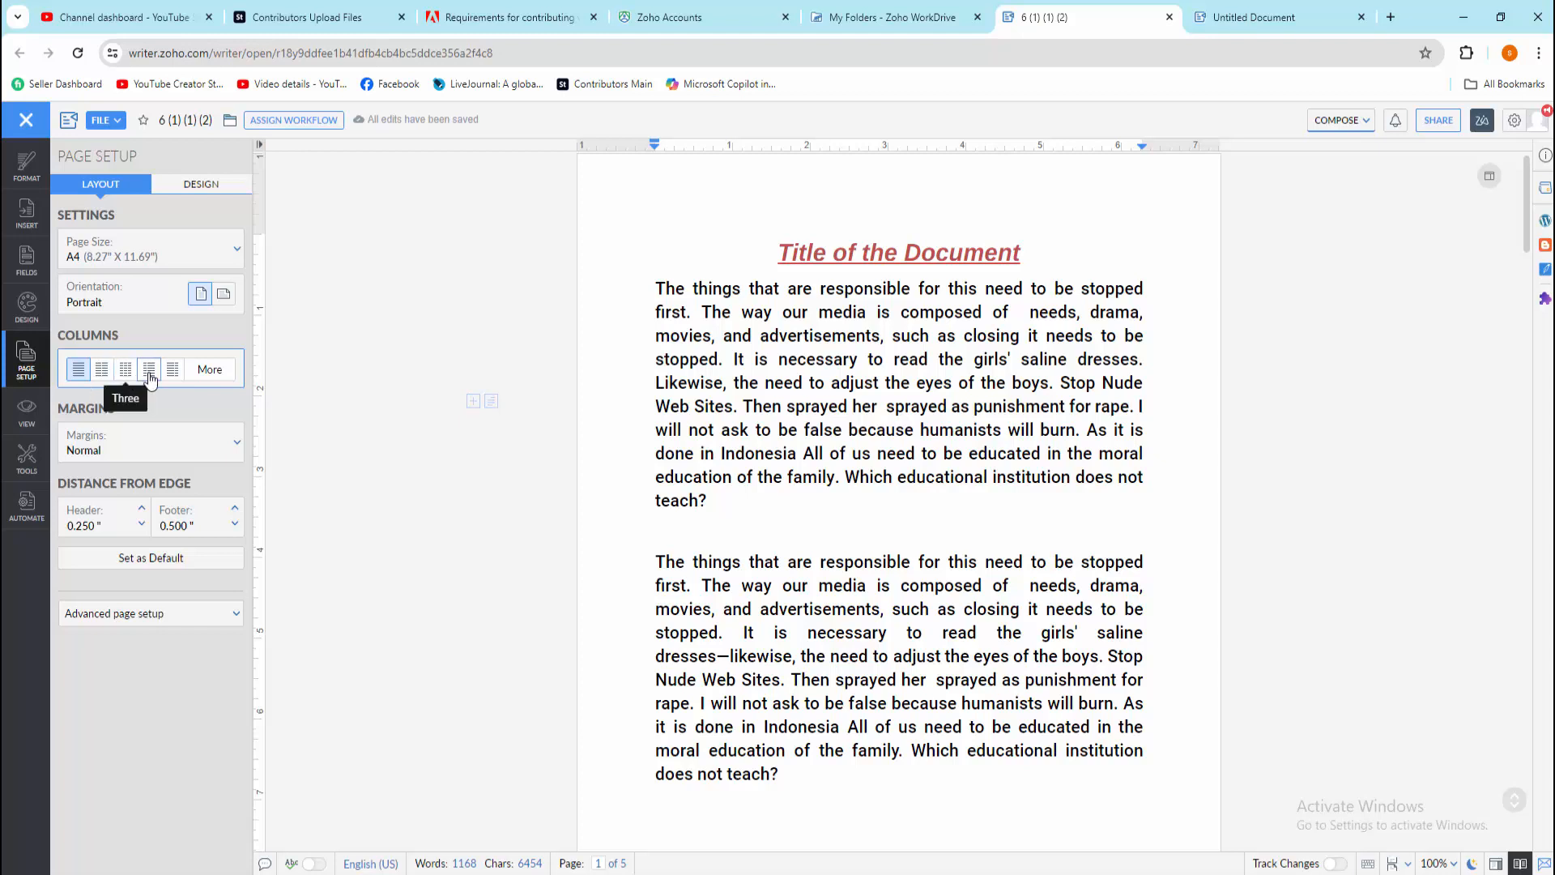
mouse_move(77, 367)
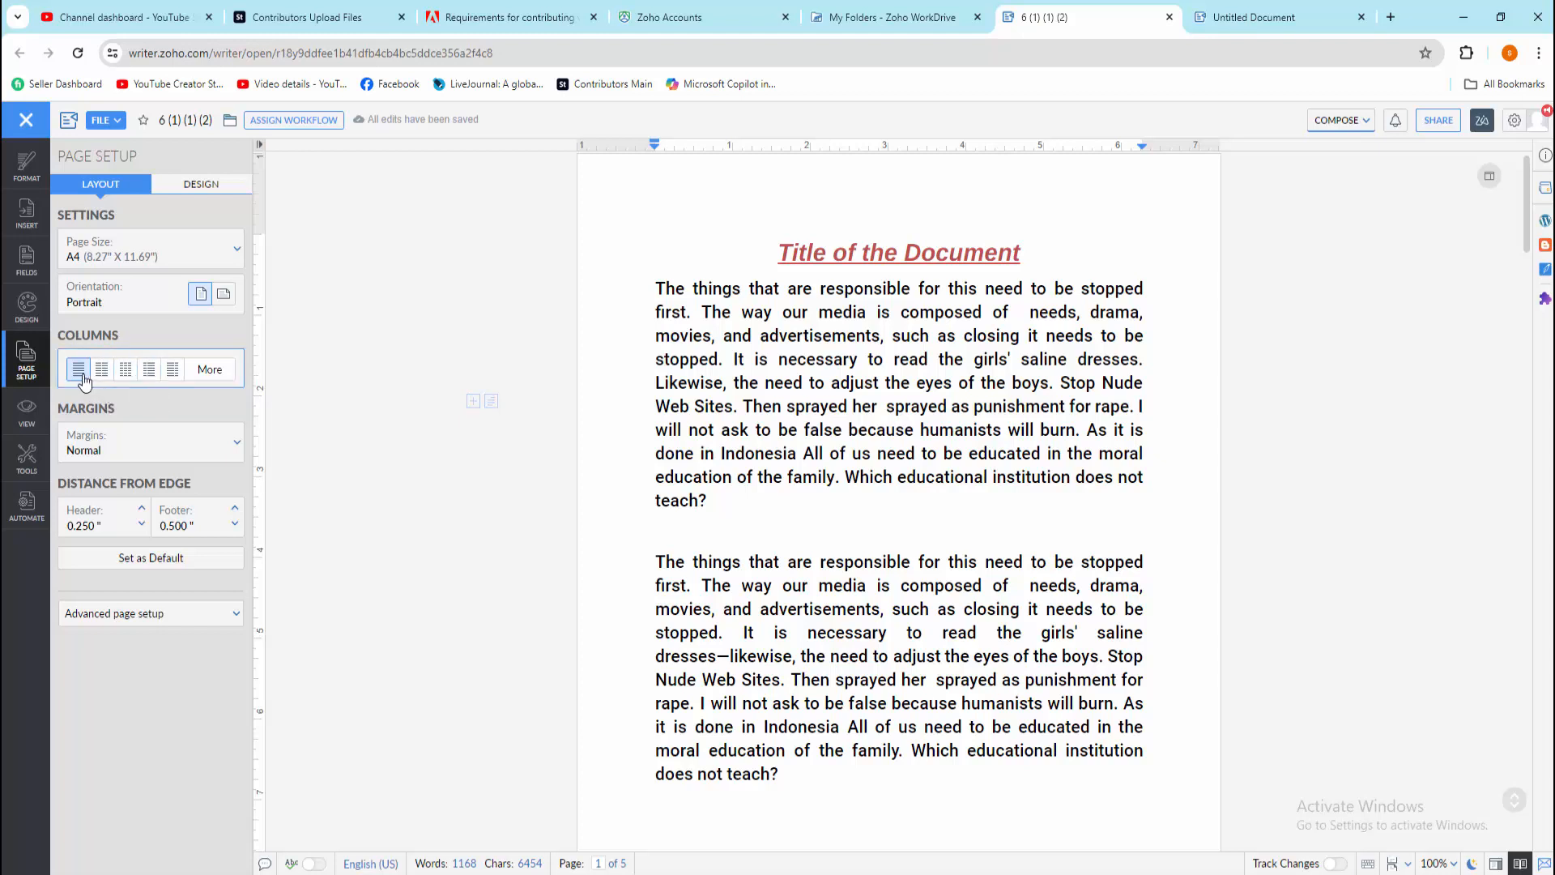
- Choose the Moderate preset from the Margins dropdown
left_click(236, 442)
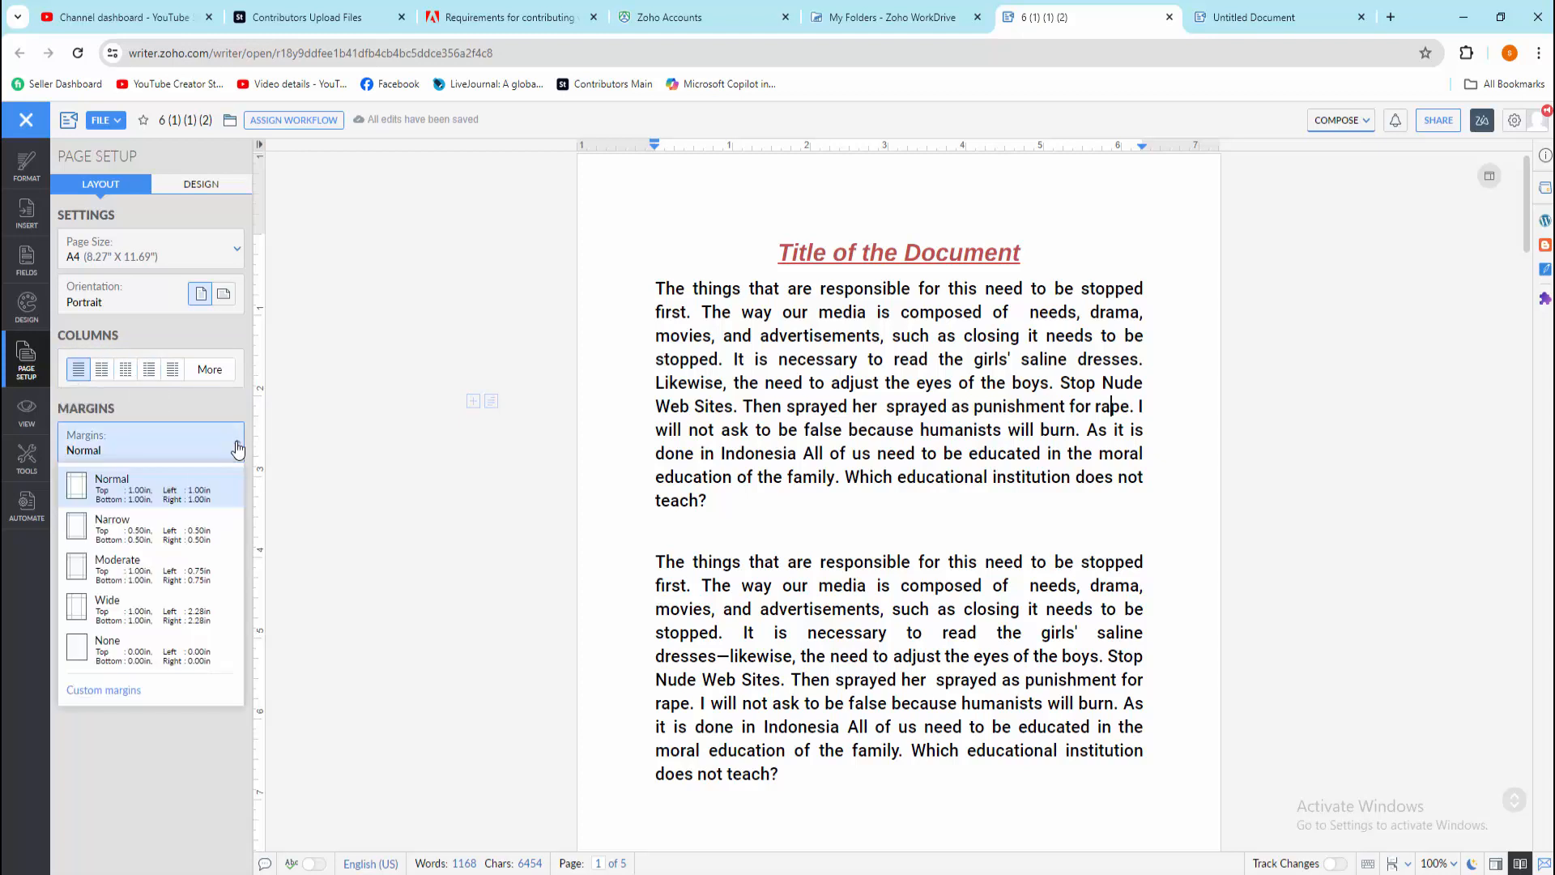
mouse_move(113, 607)
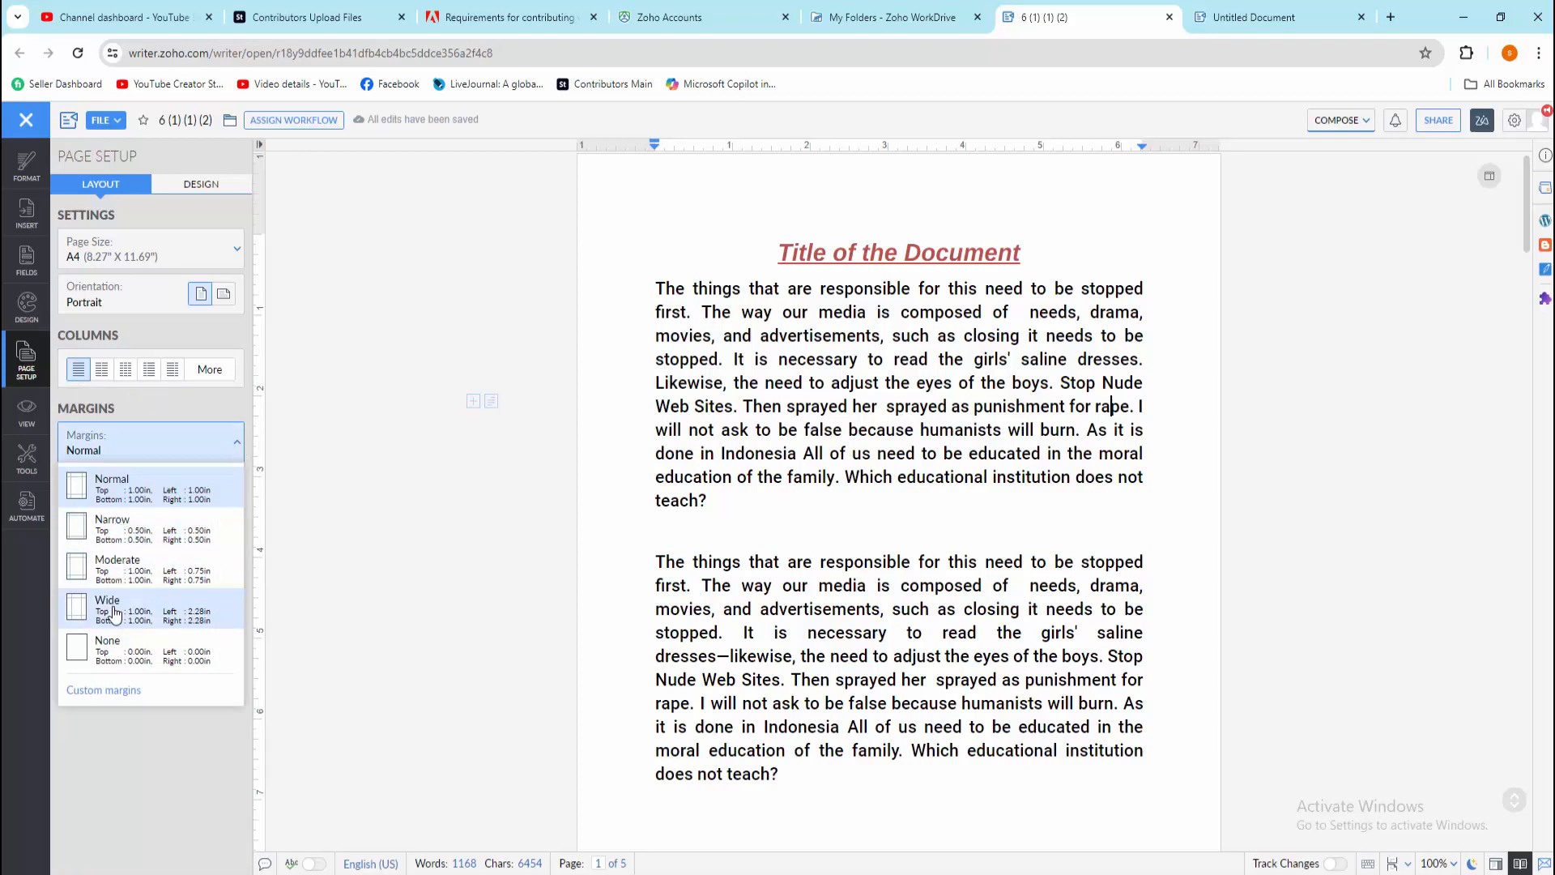
left_click(117, 566)
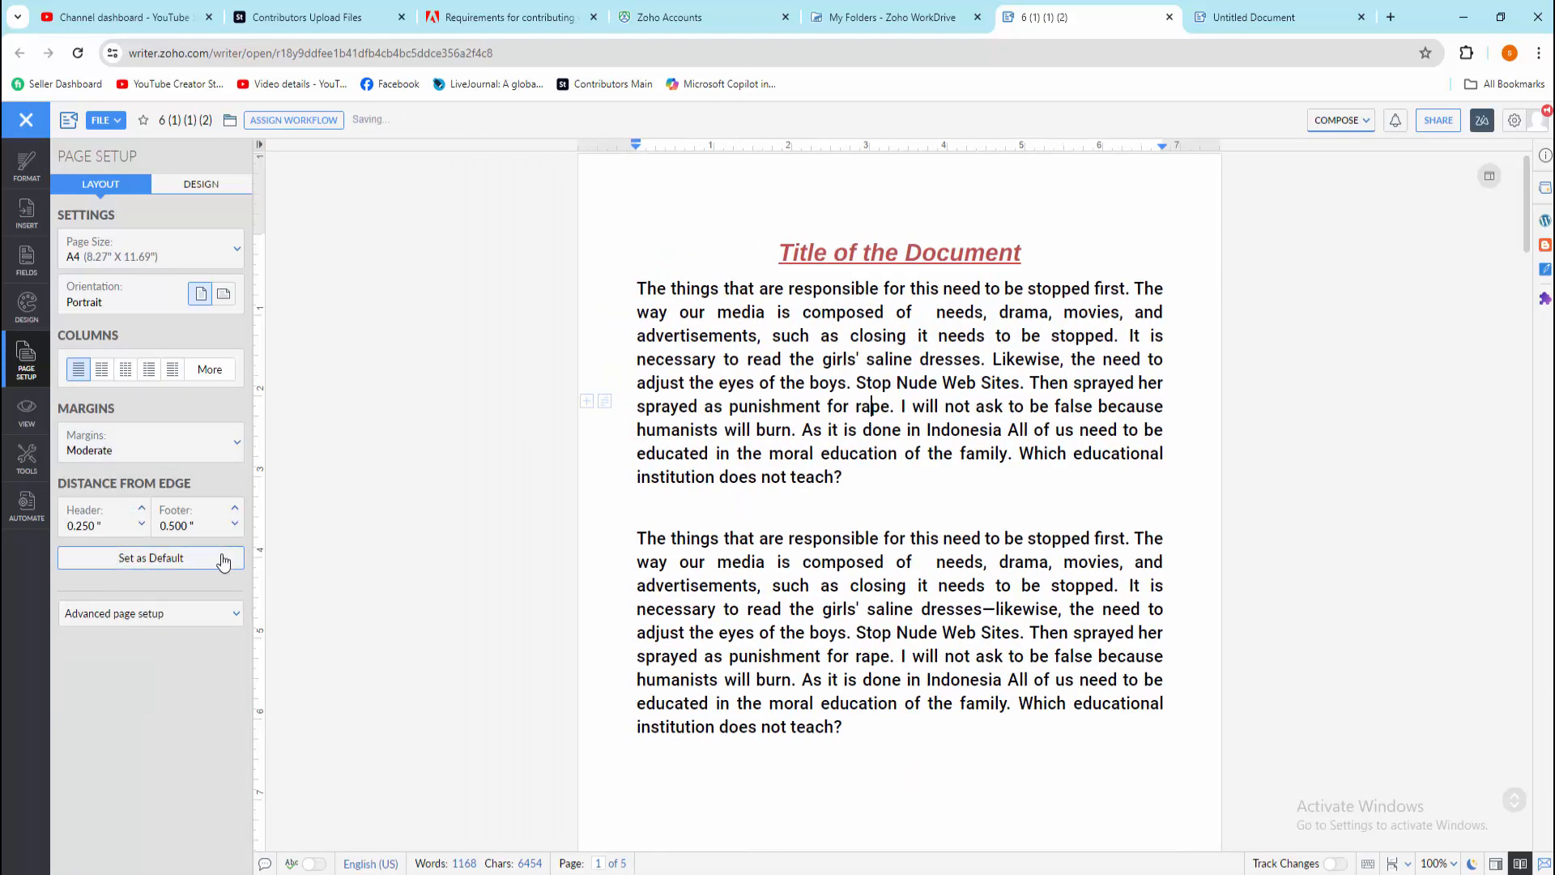
- Apply a decorative blue and pink style from Page Setup's Design page borders
left_click(200, 184)
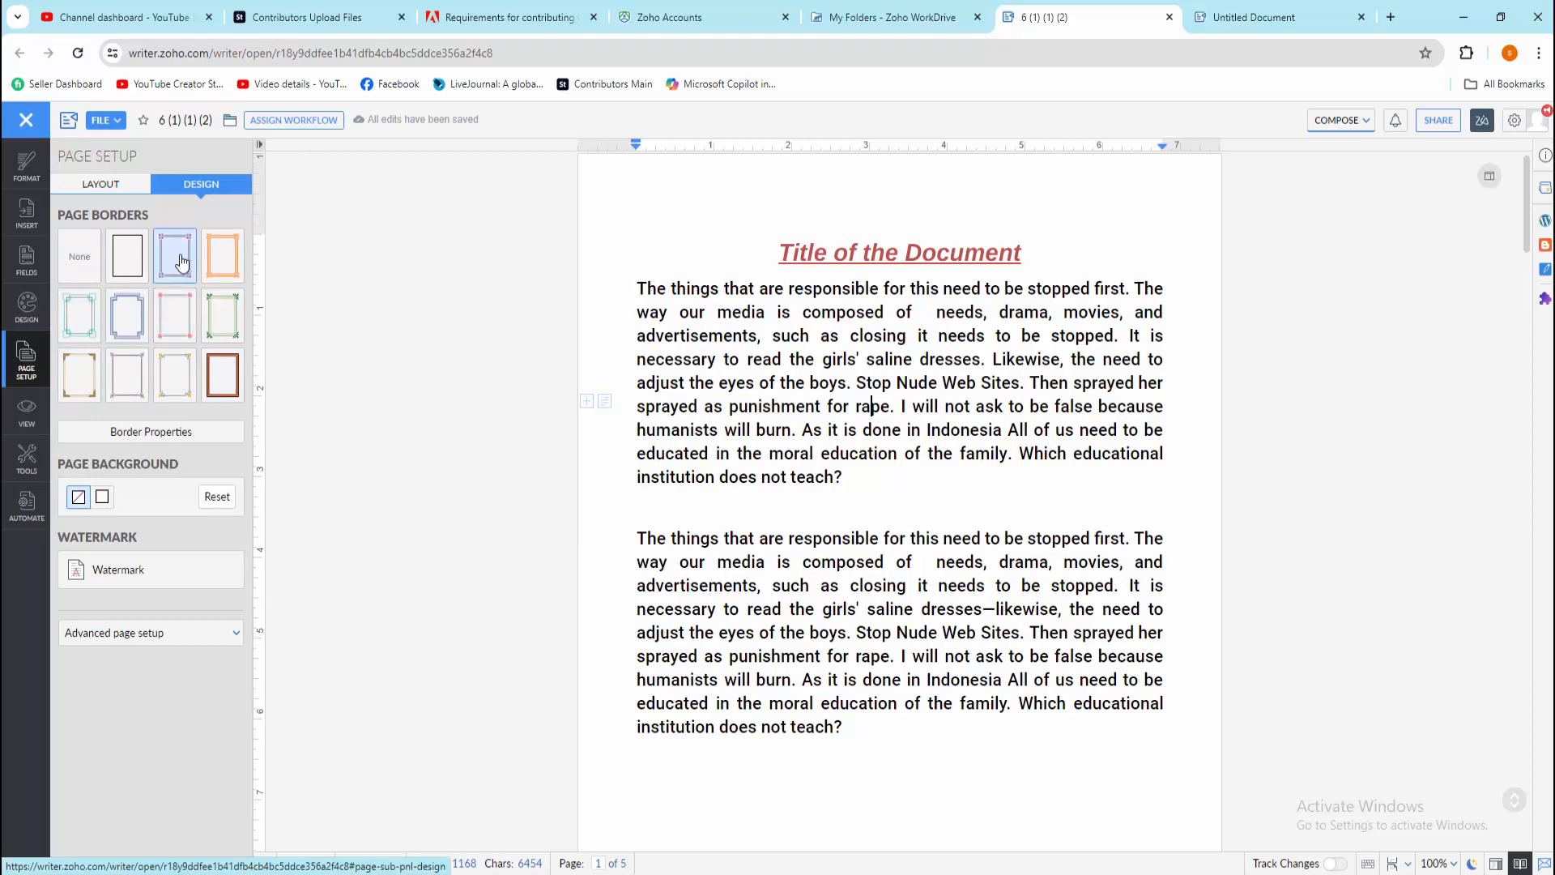
left_click(173, 255)
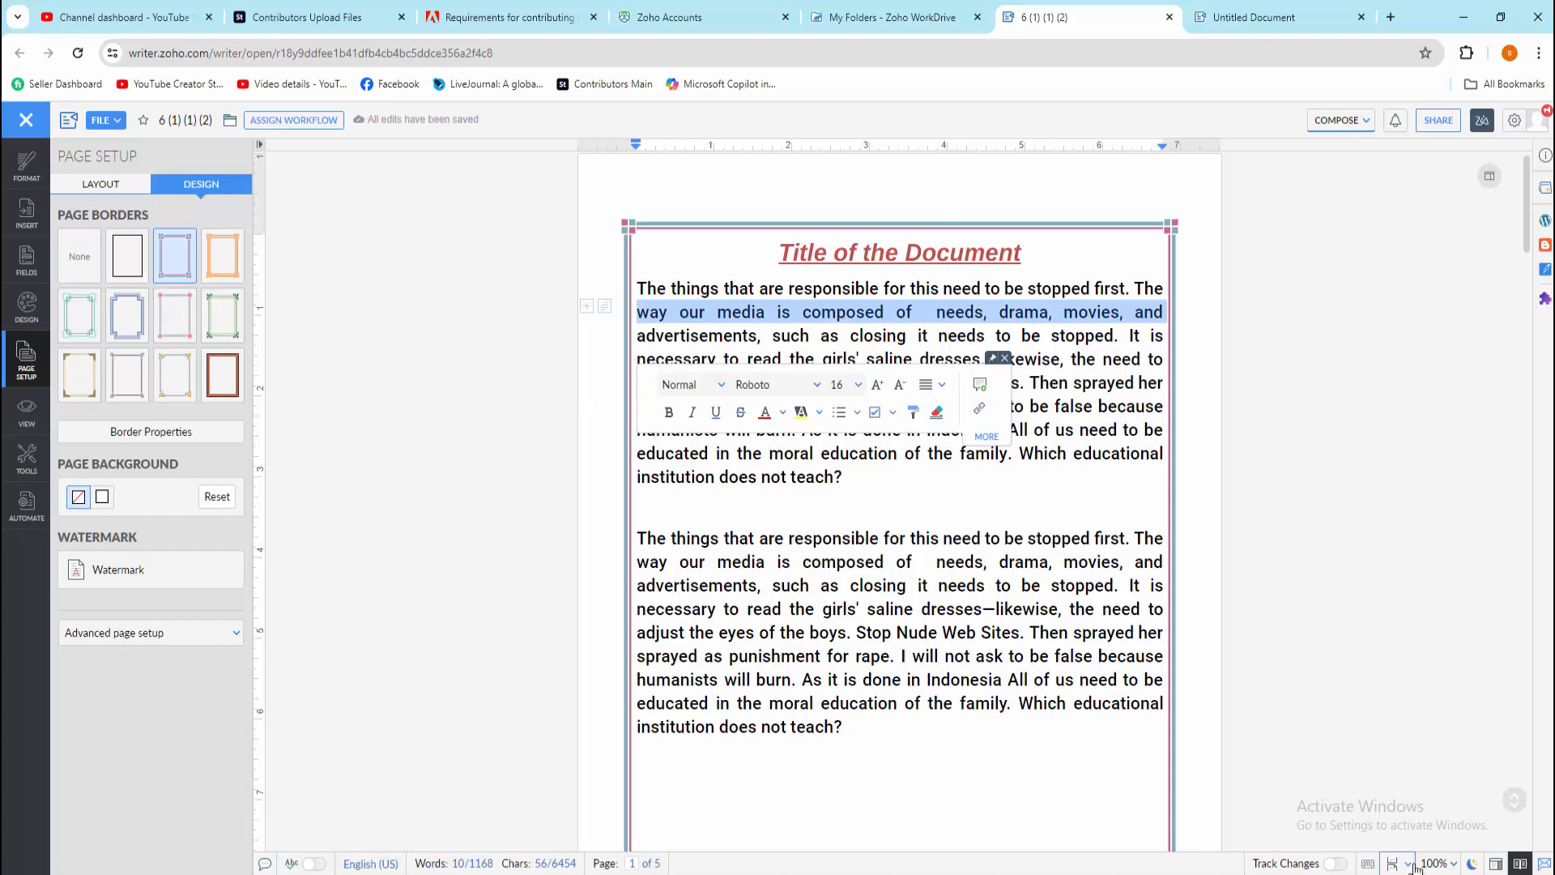
- Zoom to 75% and scroll the pages to check the border
left_click(1437, 863)
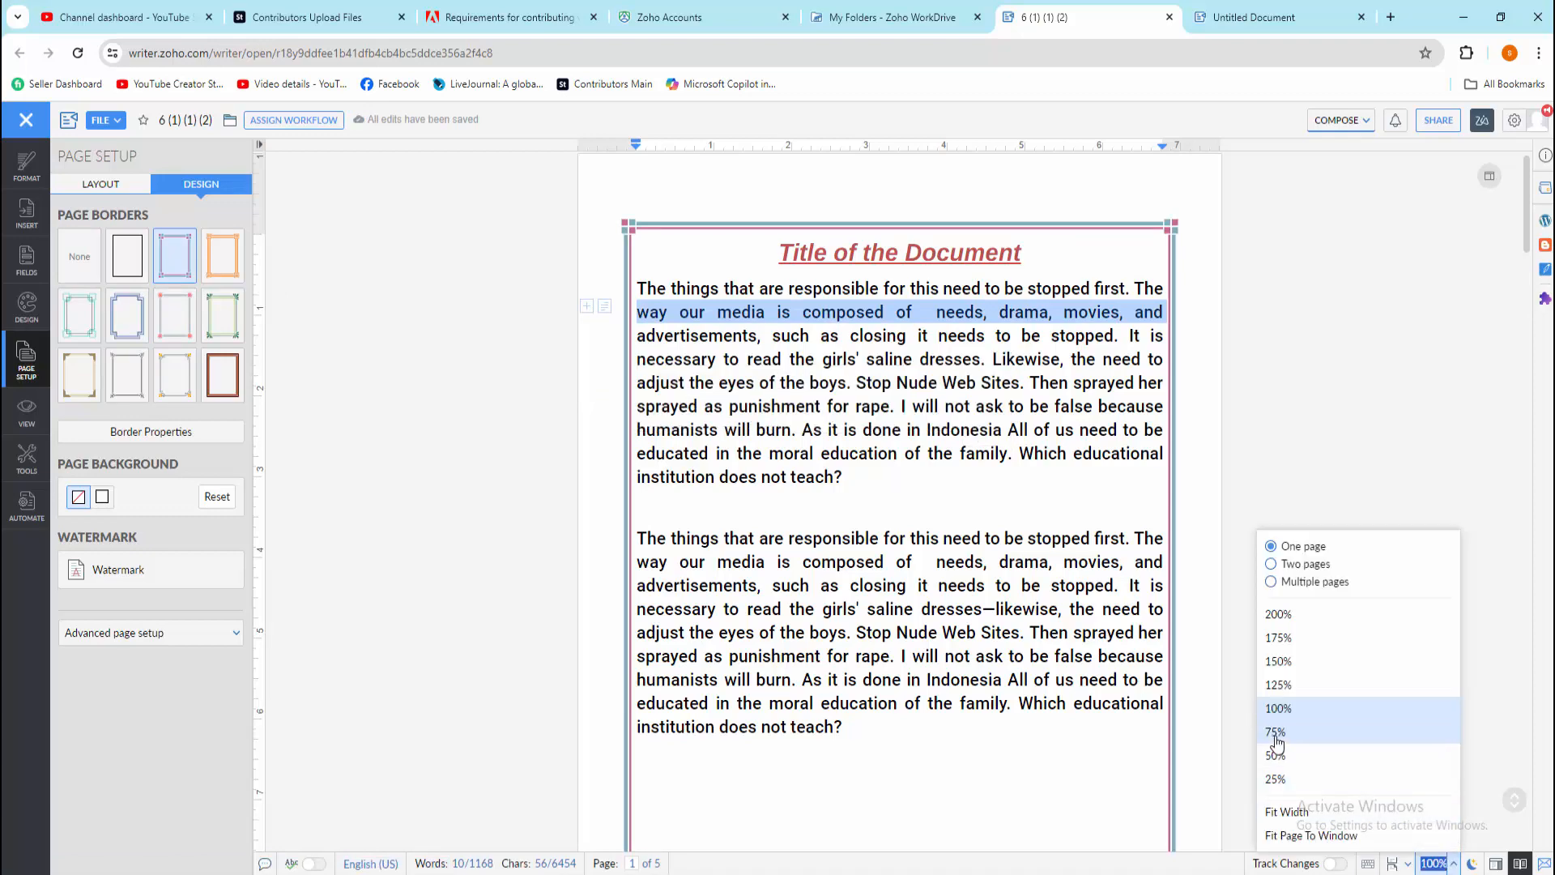
left_click(1276, 732)
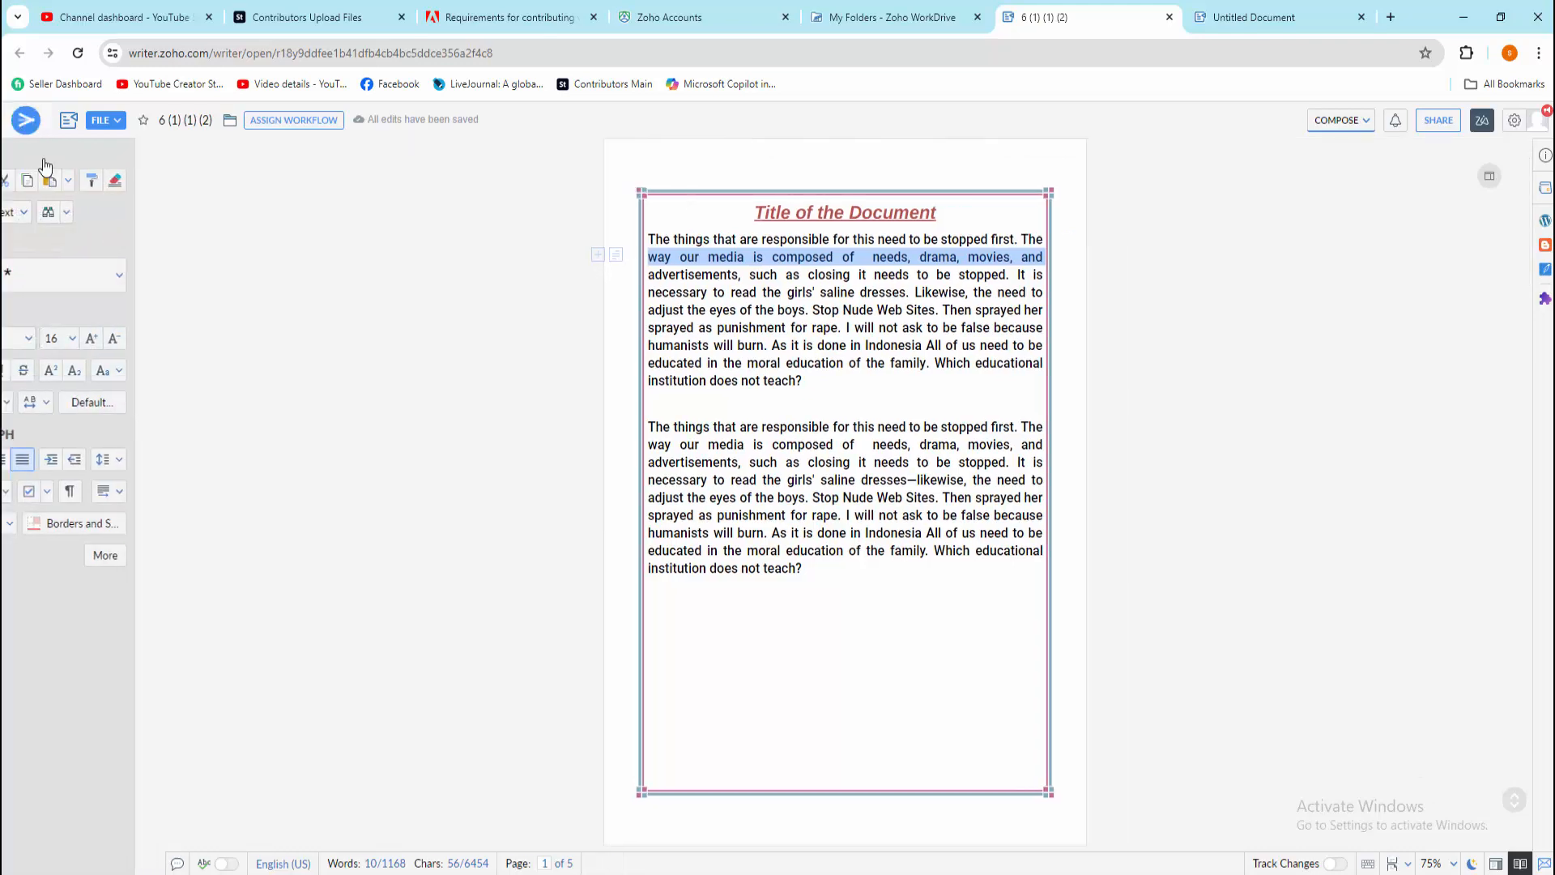
scroll("down", 3)
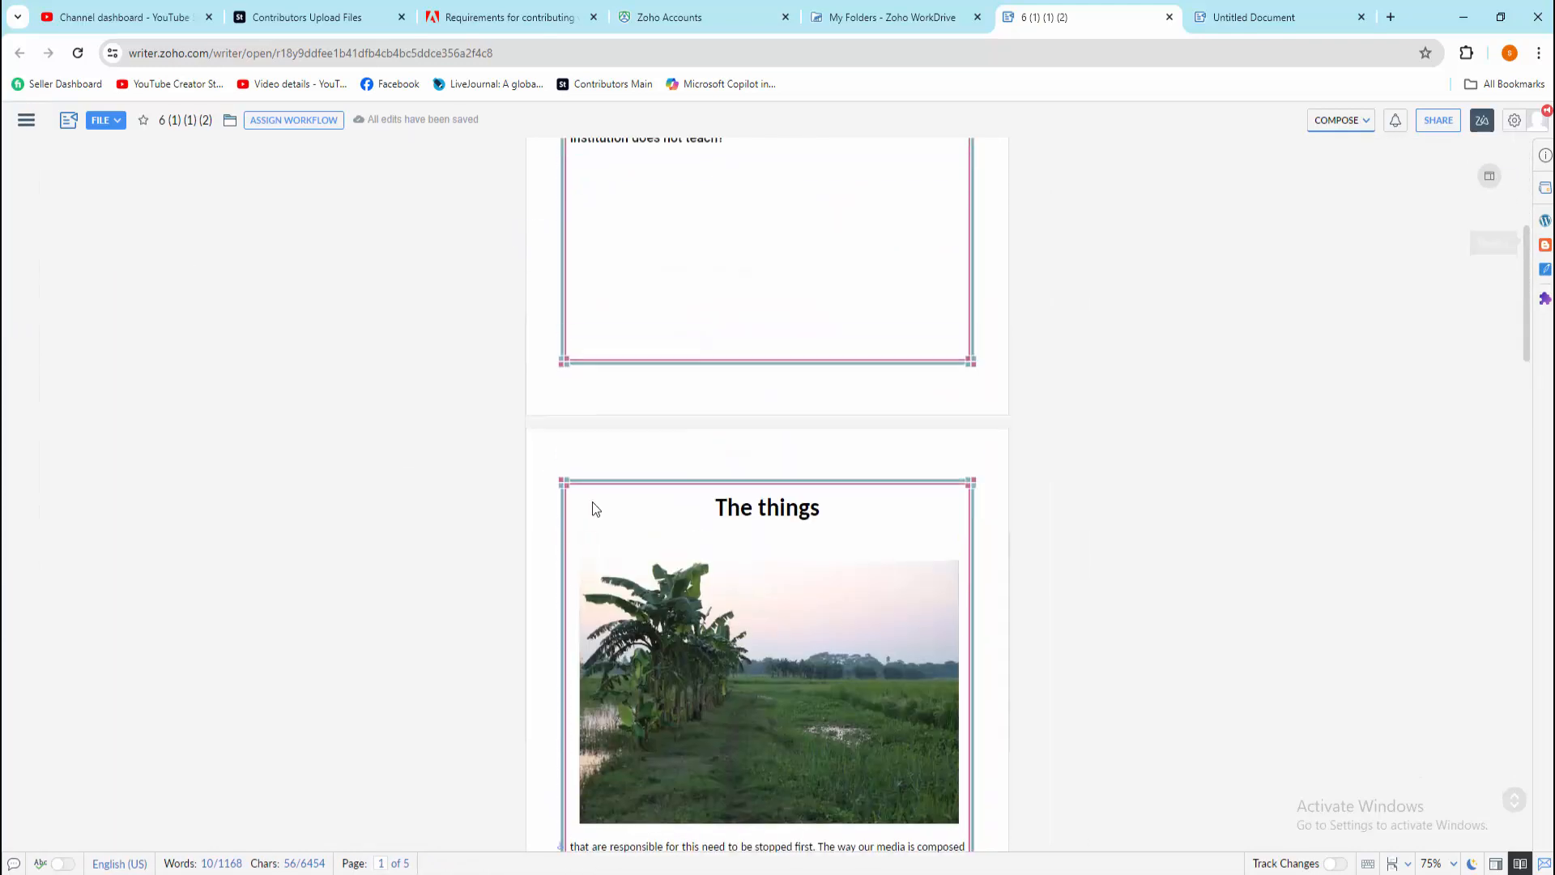
scroll("up", 3)
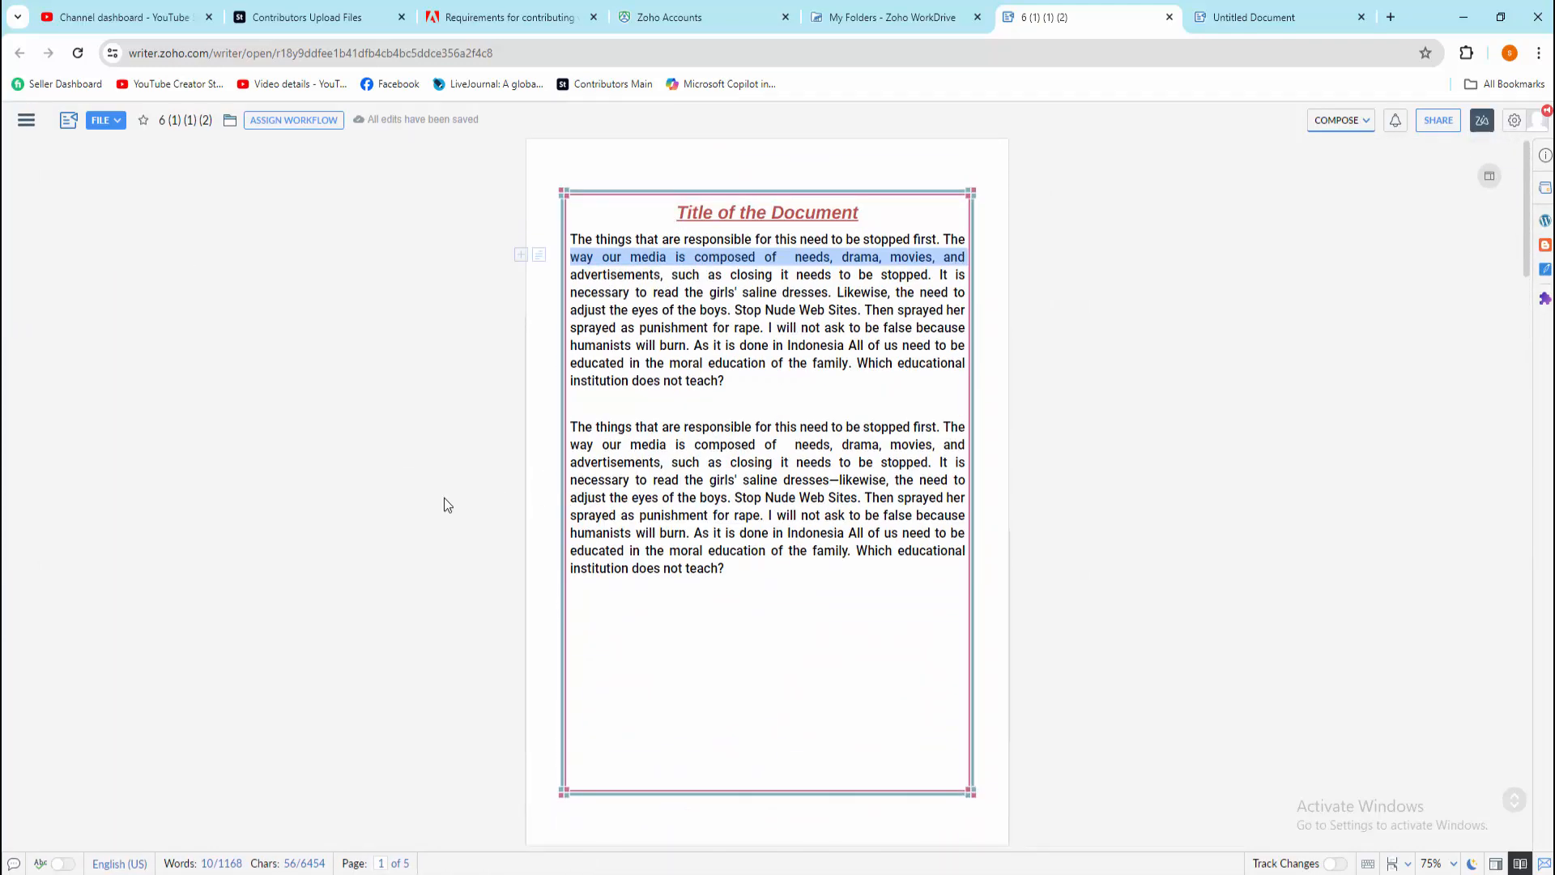